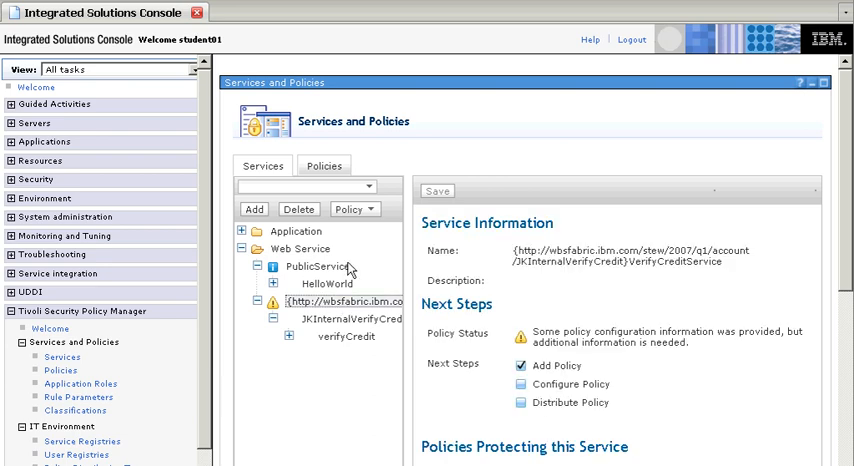
Target datapower01 with DataPower as the decision point for the VerifyCredit authorization policy
{"action": "left_click", "coordinate": [354, 208]}
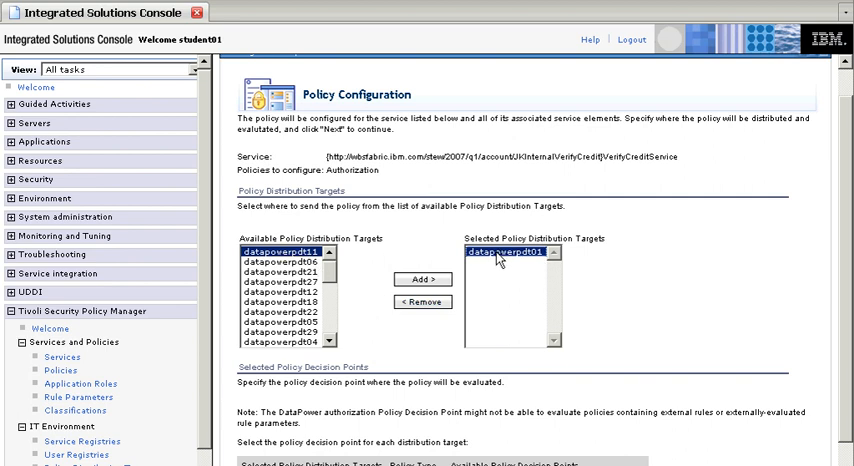
{"action": "mouse_move", "coordinate": [848, 328]}
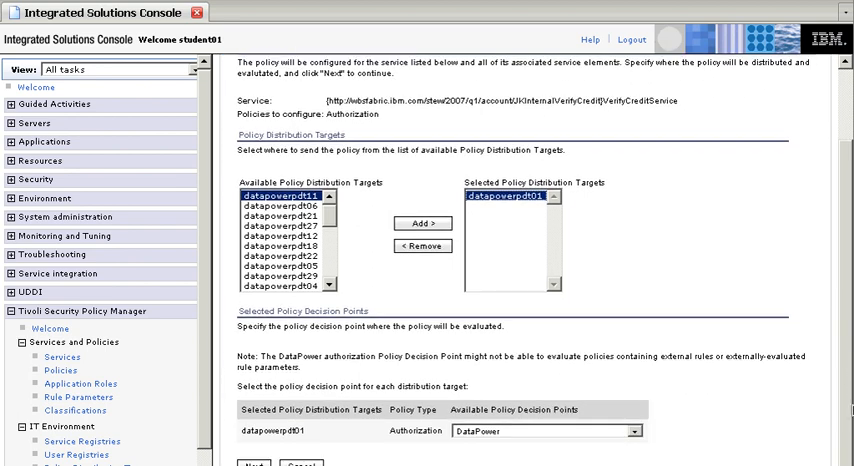
{"action": "left_click", "coordinate": [628, 432]}
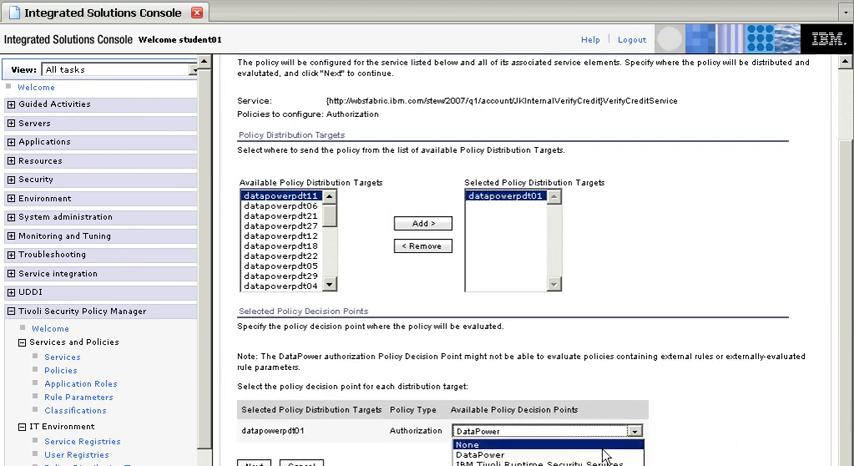
{"action": "mouse_move", "coordinate": [510, 452]}
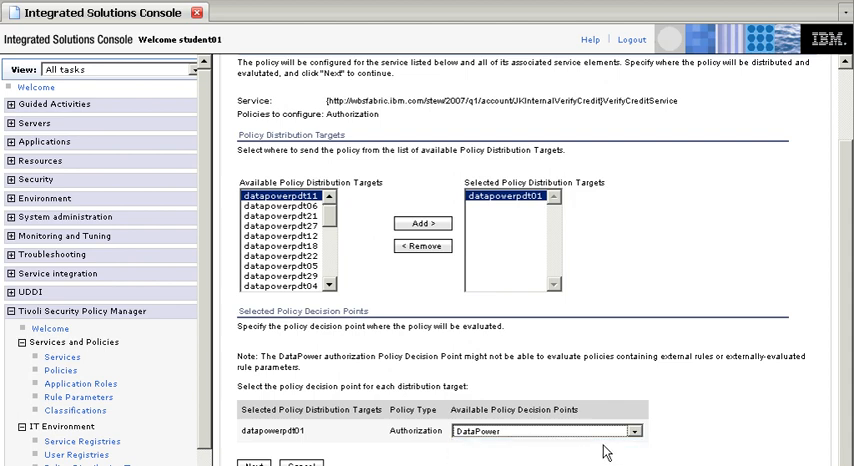
{"action": "left_click", "coordinate": [628, 432]}
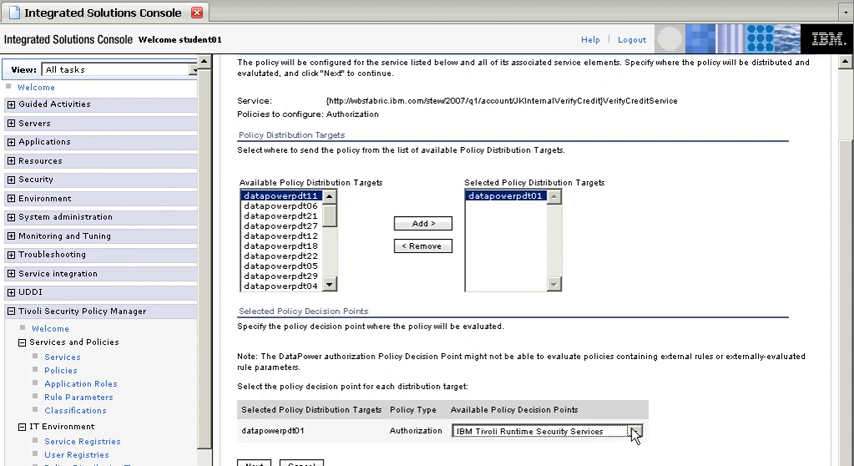
{"action": "left_click", "coordinate": [620, 432]}
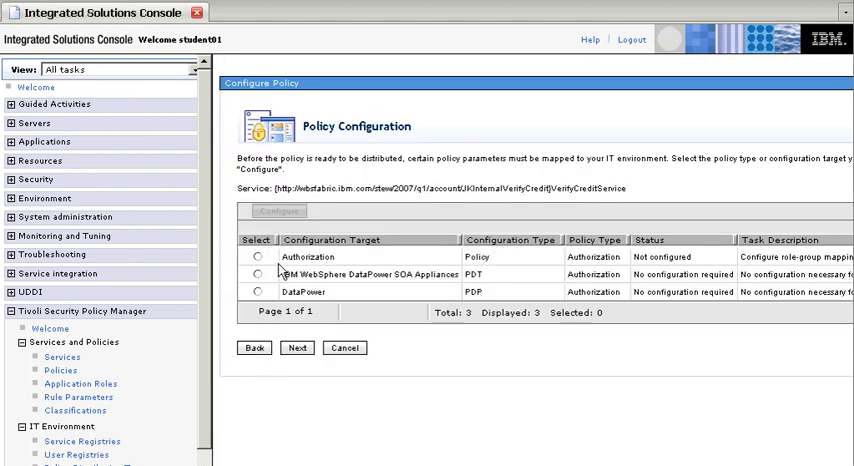
Select role permitstudent01 under the Authorization policy's application roles
{"action": "left_click", "coordinate": [258, 256]}
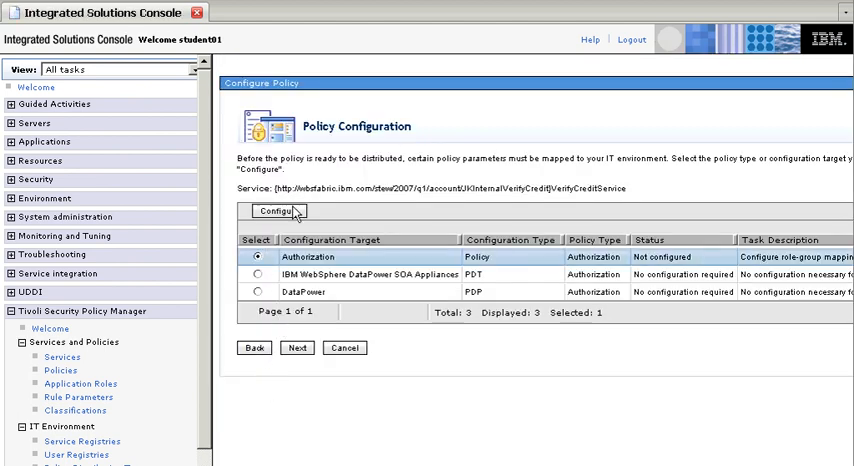
{"action": "left_click", "coordinate": [276, 212]}
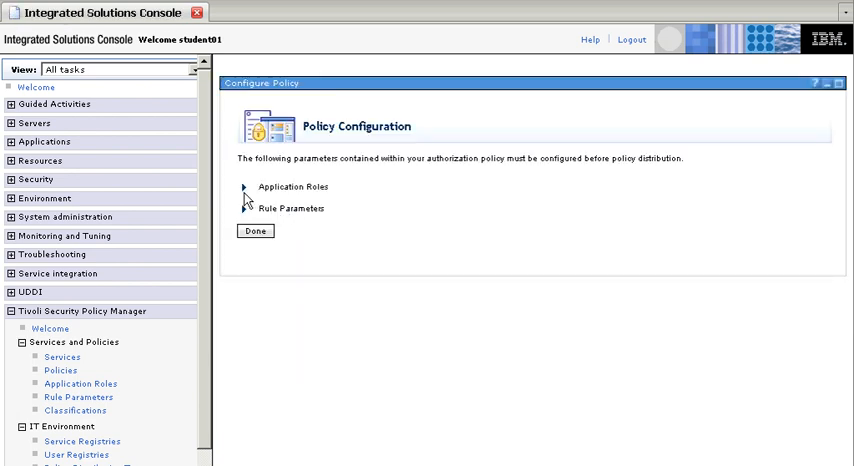
{"action": "left_click", "coordinate": [242, 188]}
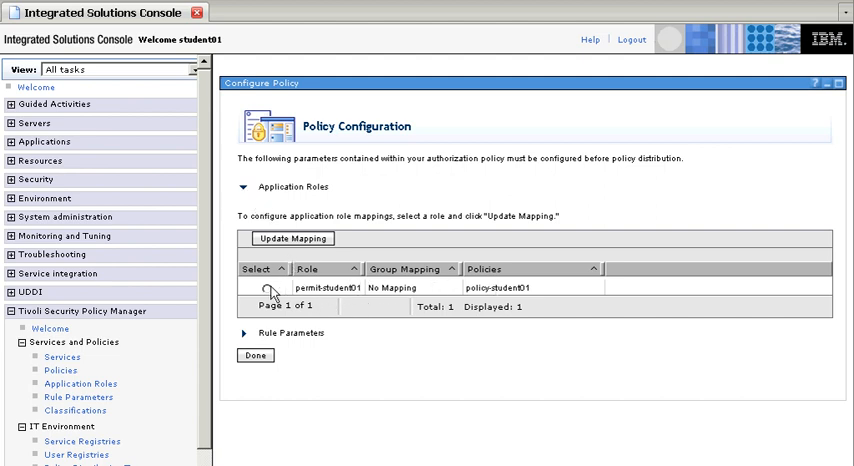
{"action": "left_click", "coordinate": [266, 288]}
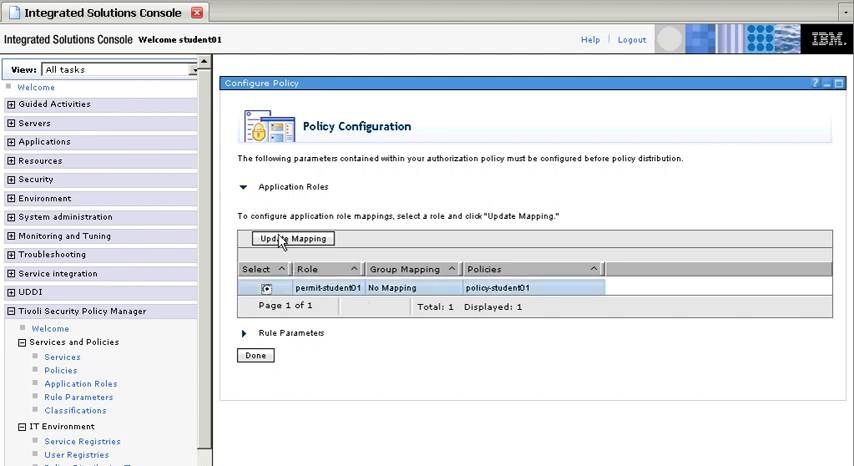
Fill the group search for permitstudent01: base DN o=ibm, query objectclass=groupOfNames, display attribute cn
{"action": "left_click", "coordinate": [292, 238]}
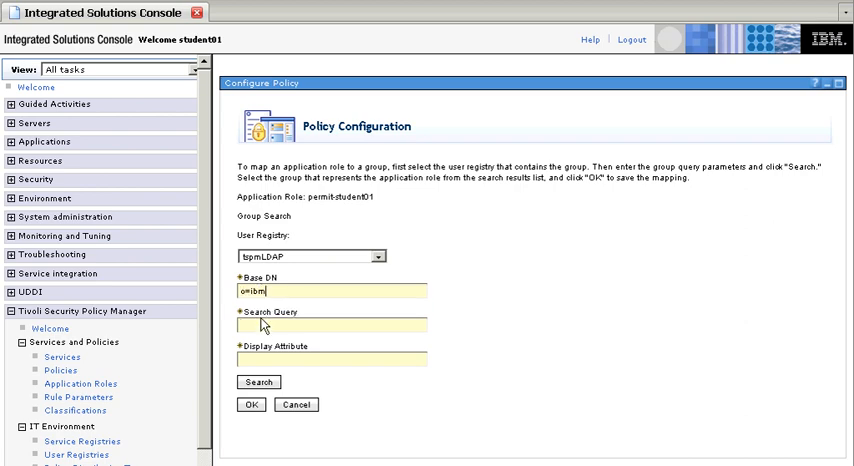
{"action": "left_click", "coordinate": [250, 324]}
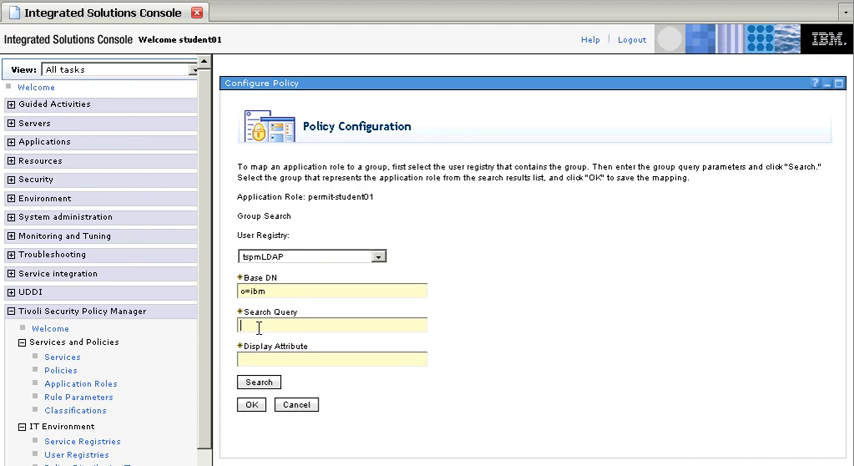
{"action": "type", "text": "o"}
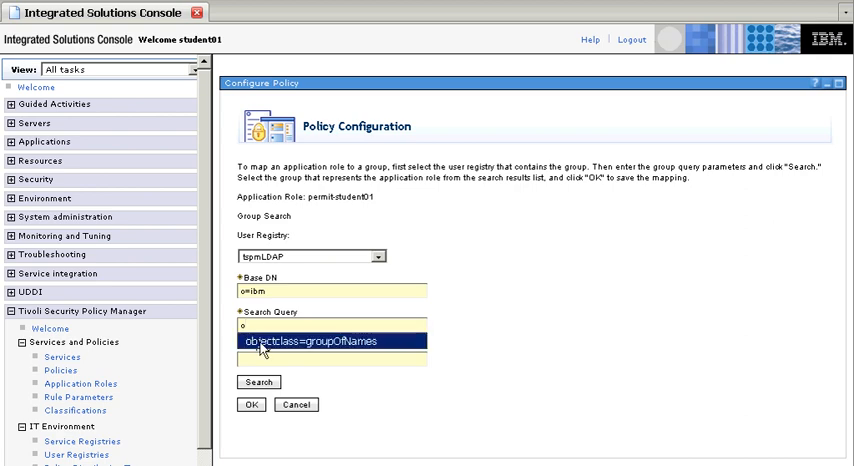
{"action": "left_click", "coordinate": [332, 340]}
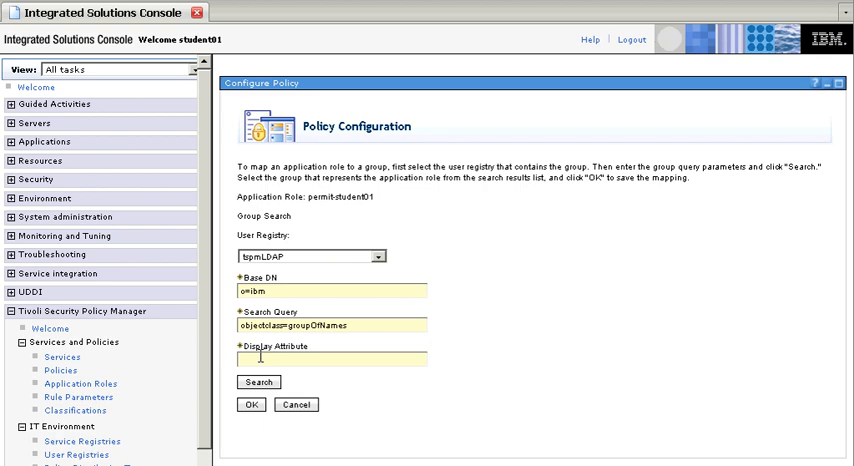
{"action": "type", "text": "cn"}
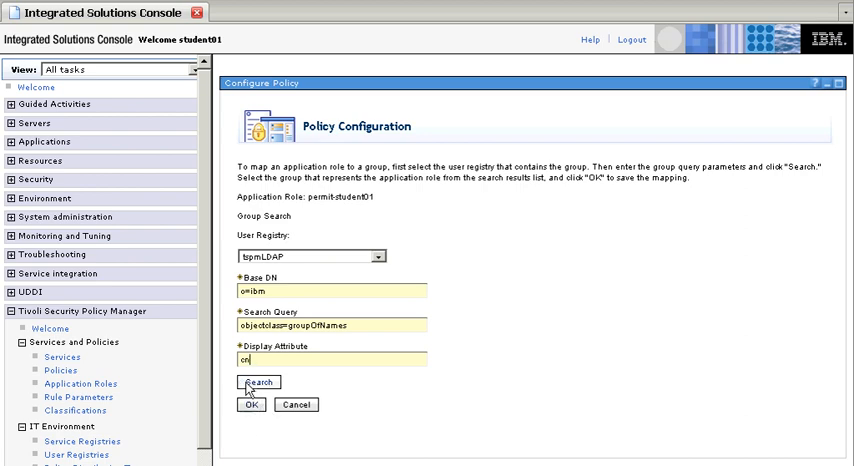
Map role permitstudent01 to the LDAP group tpm_permit10k from the search results
{"action": "left_click", "coordinate": [258, 382]}
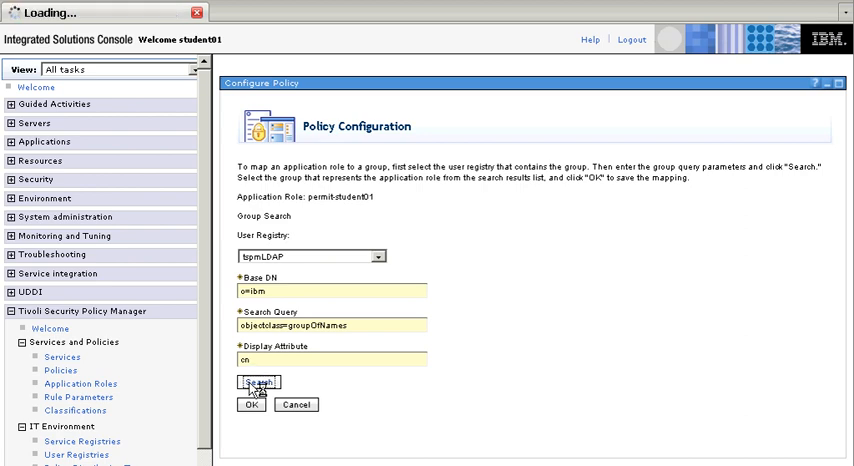
{"action": "left_click", "coordinate": [260, 380]}
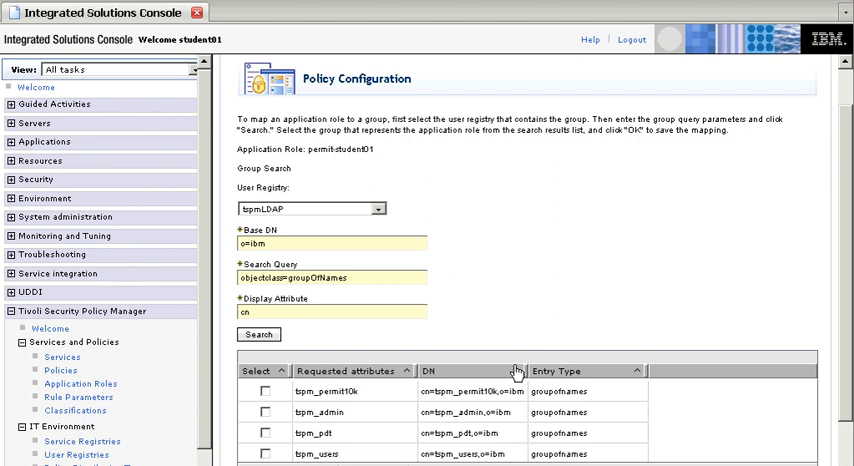
{"action": "scroll", "scroll_direction": "down", "scroll_amount": 3}
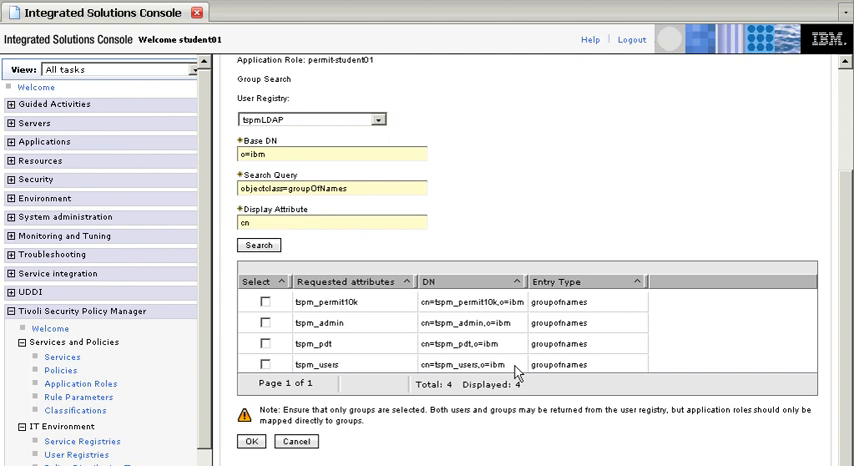
{"action": "mouse_move", "coordinate": [380, 346]}
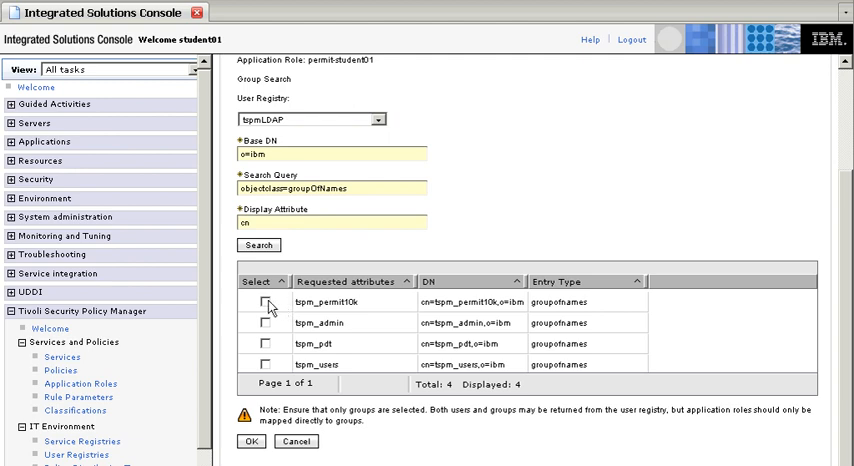
{"action": "left_click", "coordinate": [268, 302]}
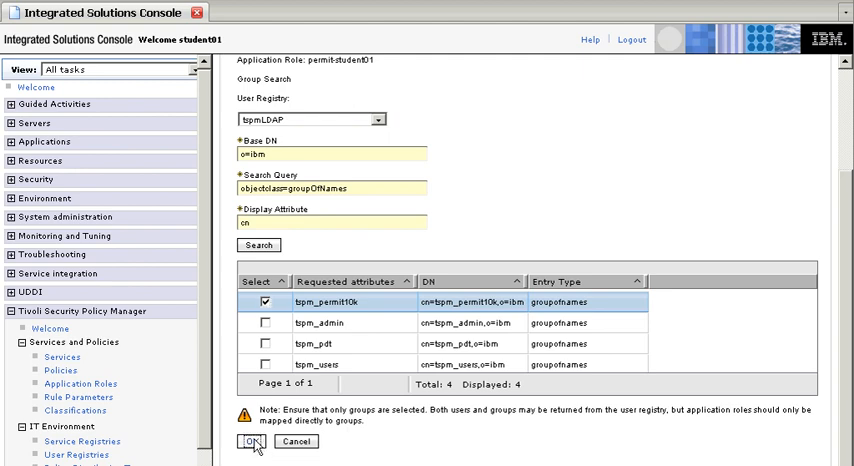
{"action": "left_click", "coordinate": [254, 440]}
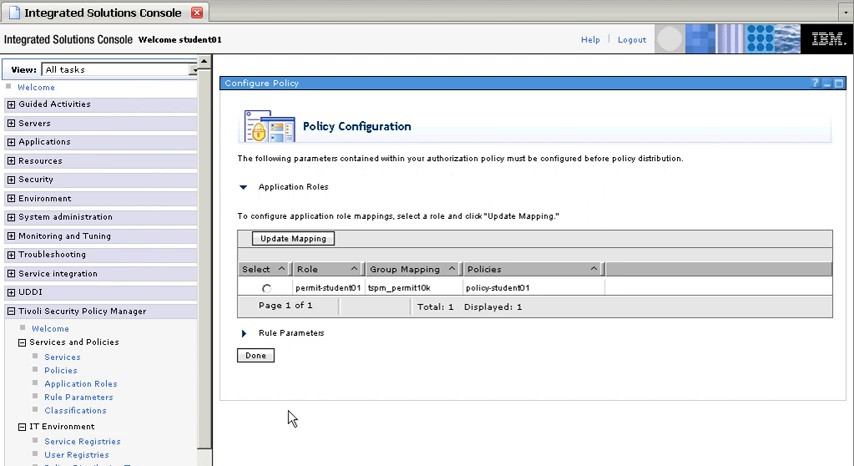
Complete the policy distribution configuration for target datapower01 with DataPower decision point
{"action": "left_click", "coordinate": [254, 356]}
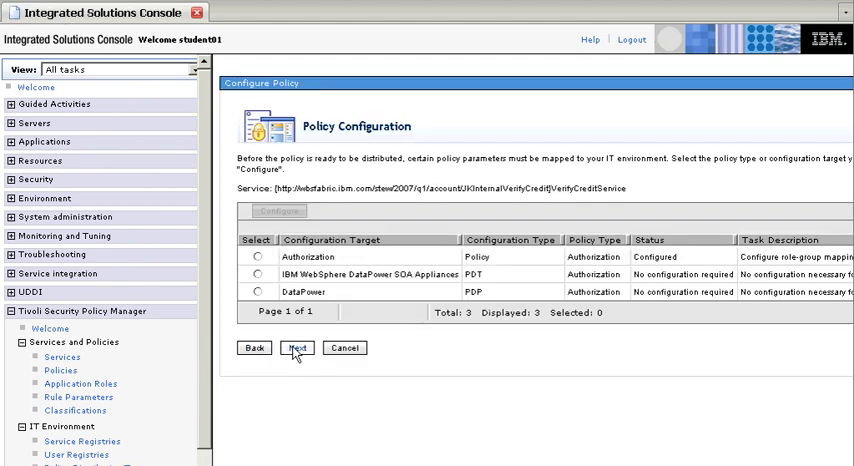
{"action": "left_click", "coordinate": [296, 348]}
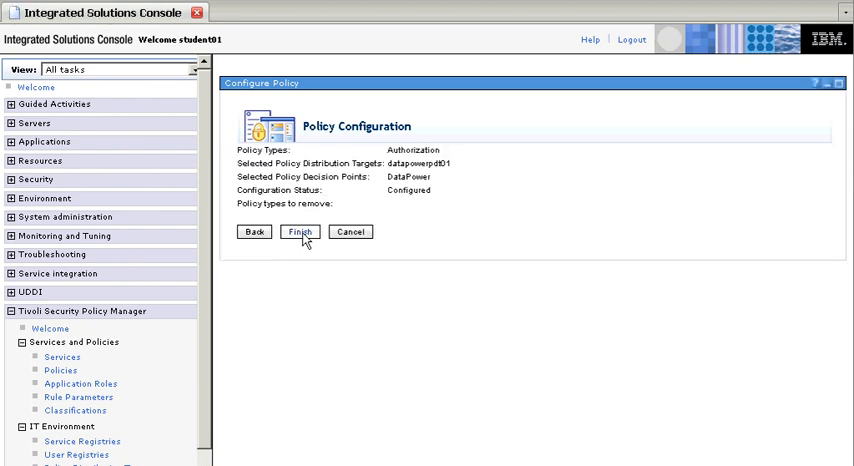
{"action": "left_click", "coordinate": [300, 232]}
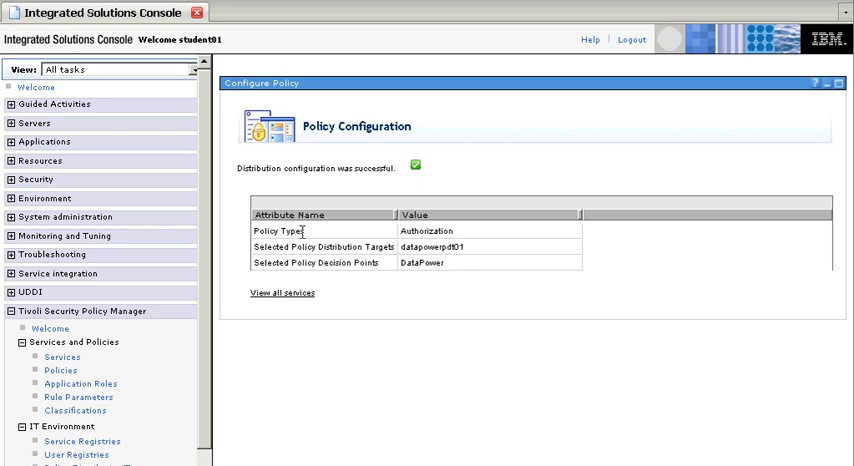
{"action": "mouse_move", "coordinate": [322, 180]}
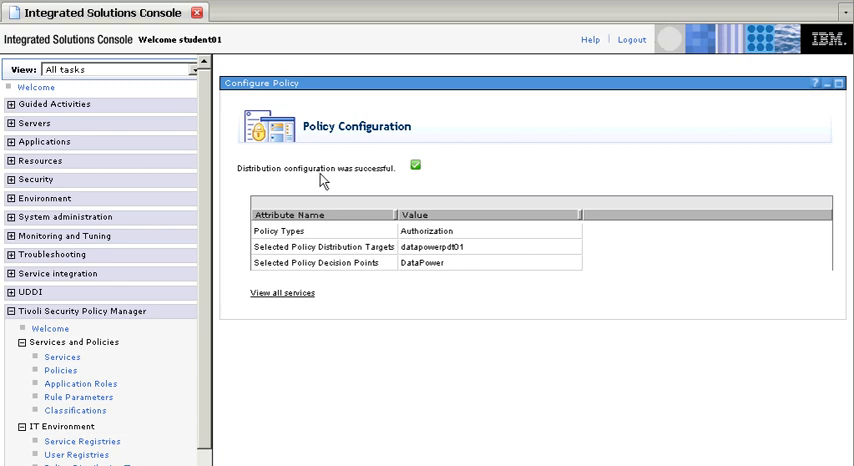
{"action": "mouse_move", "coordinate": [62, 356]}
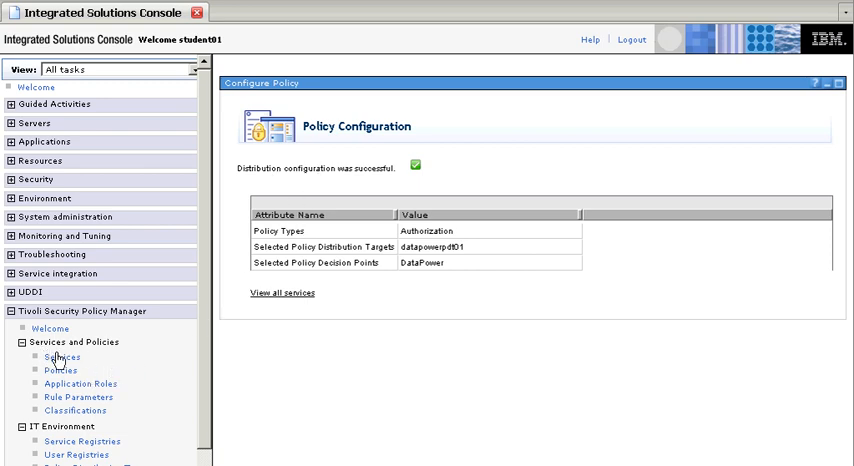
Show the VerifyCredit service overview with the configure-policy step checked
{"action": "left_click", "coordinate": [62, 356]}
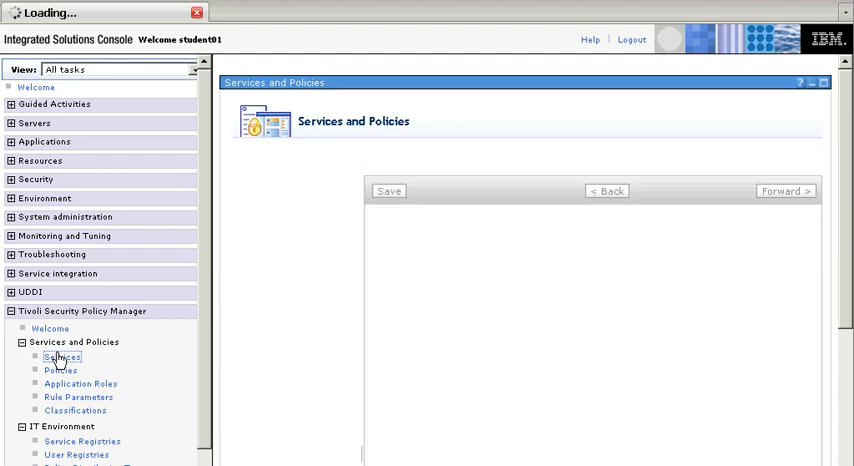
{"action": "left_click", "coordinate": [62, 356]}
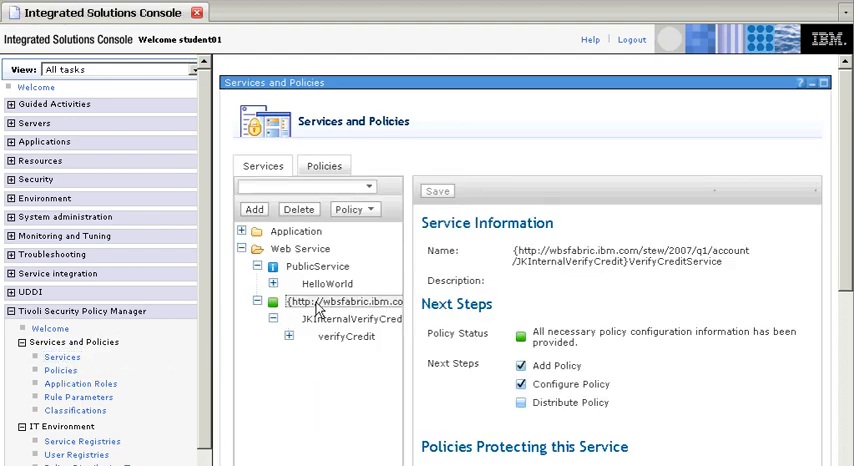
{"action": "mouse_move", "coordinate": [532, 388]}
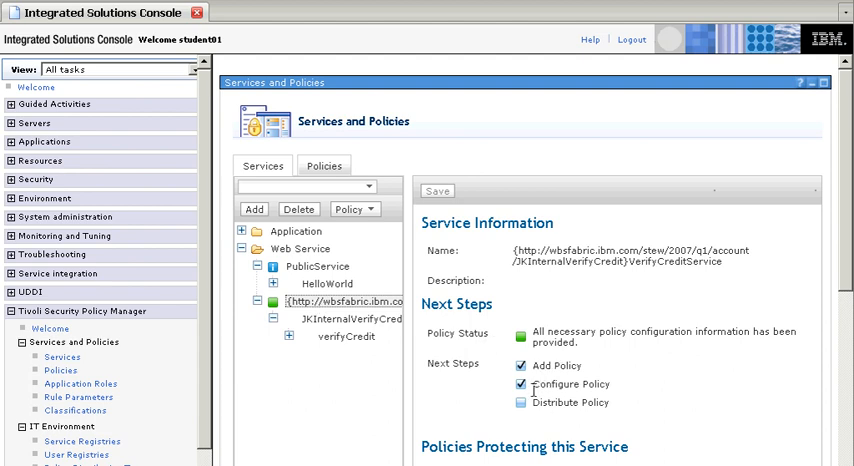